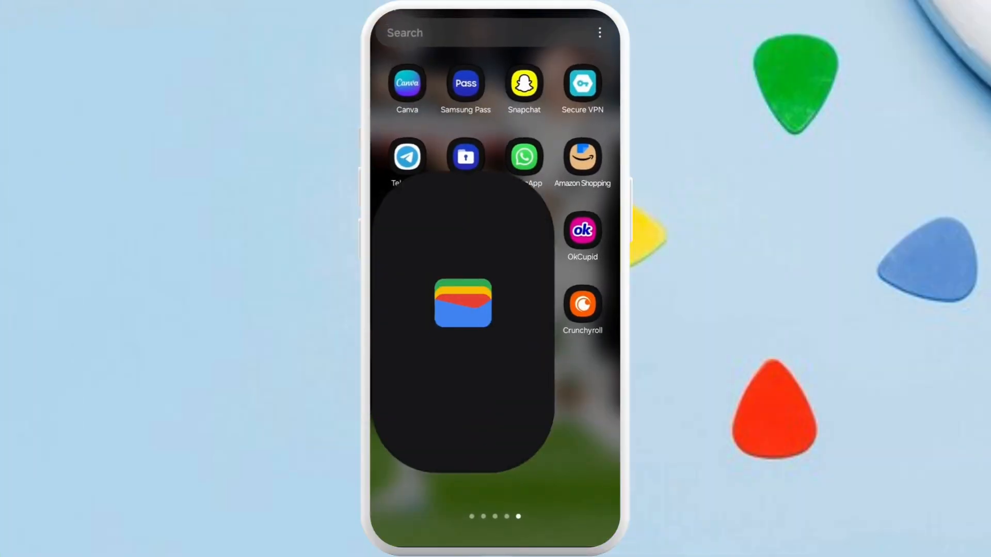
Launch Google Wallet from the Android home screen
{"action": "left_click", "coordinate": [462, 303]}
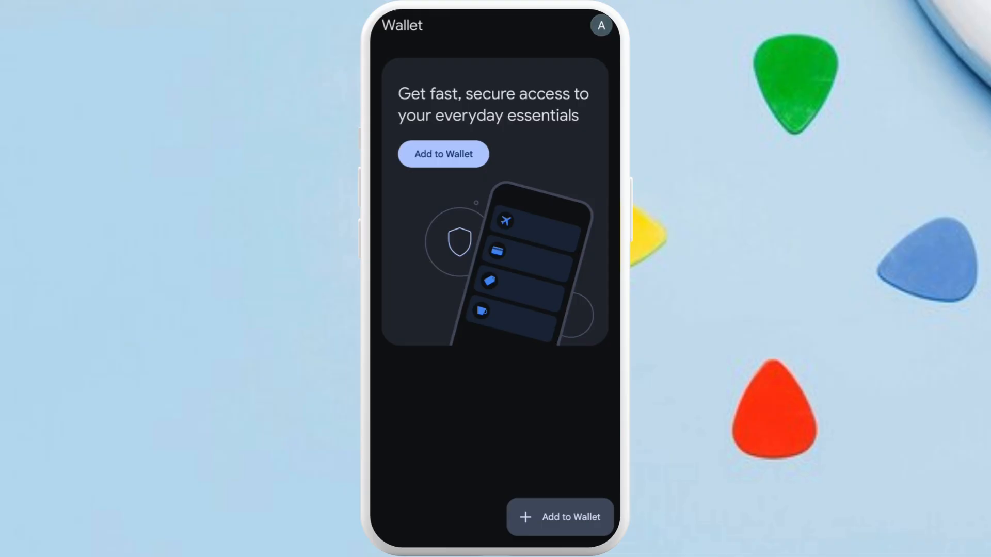
Show the Wallet account menu via the profile avatar
{"action": "left_click", "coordinate": [605, 25]}
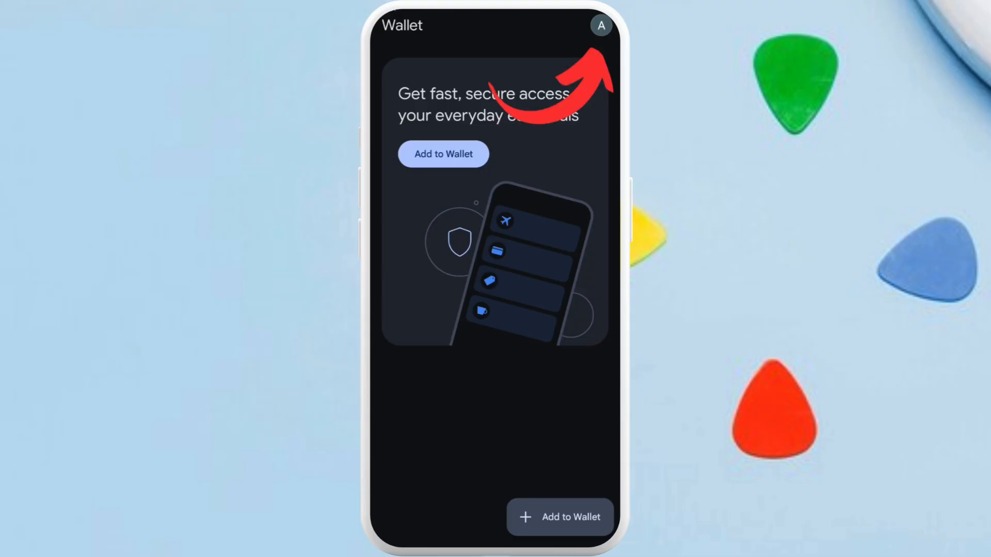
{"action": "left_click", "coordinate": [603, 25]}
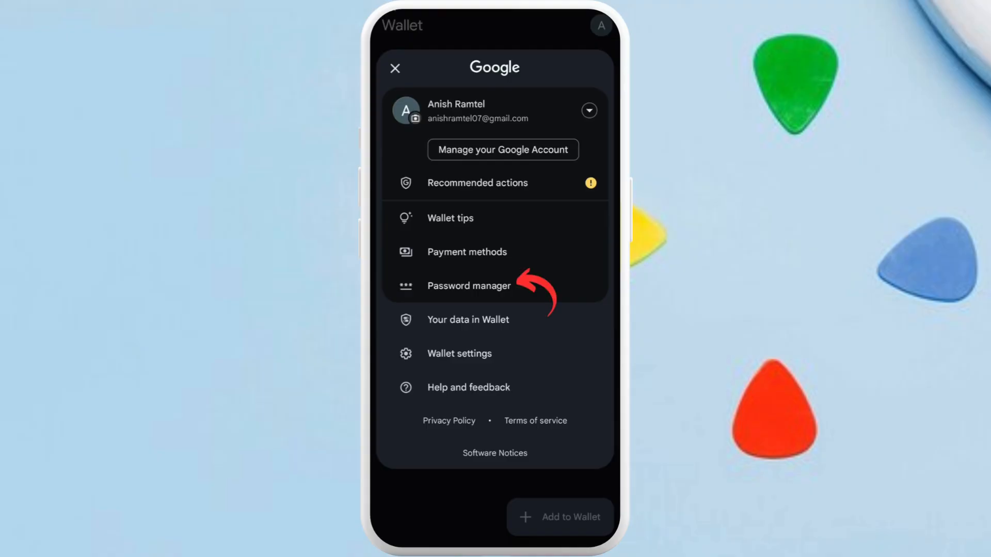
Go into Password Manager and switch to its Settings page
{"action": "left_click", "coordinate": [468, 285]}
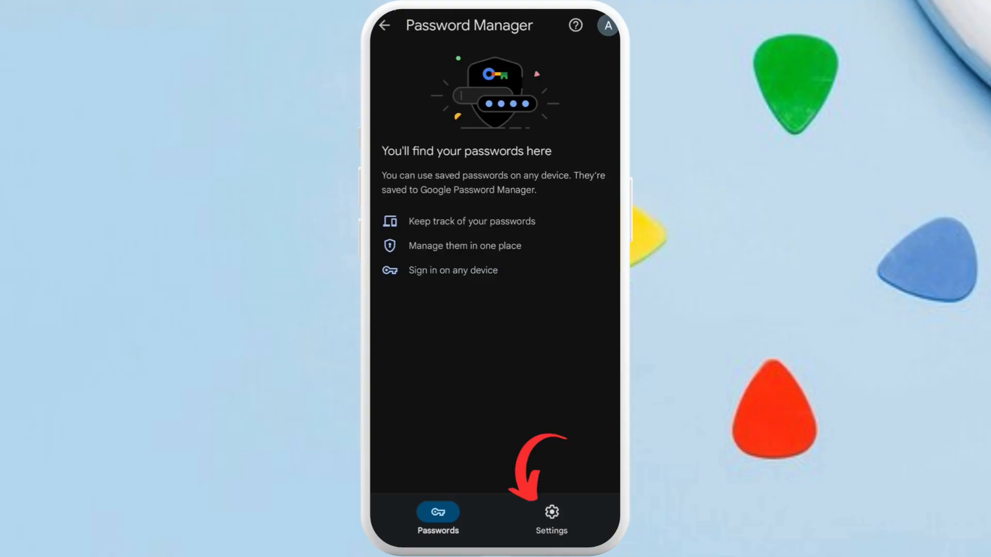
{"action": "left_click", "coordinate": [551, 512]}
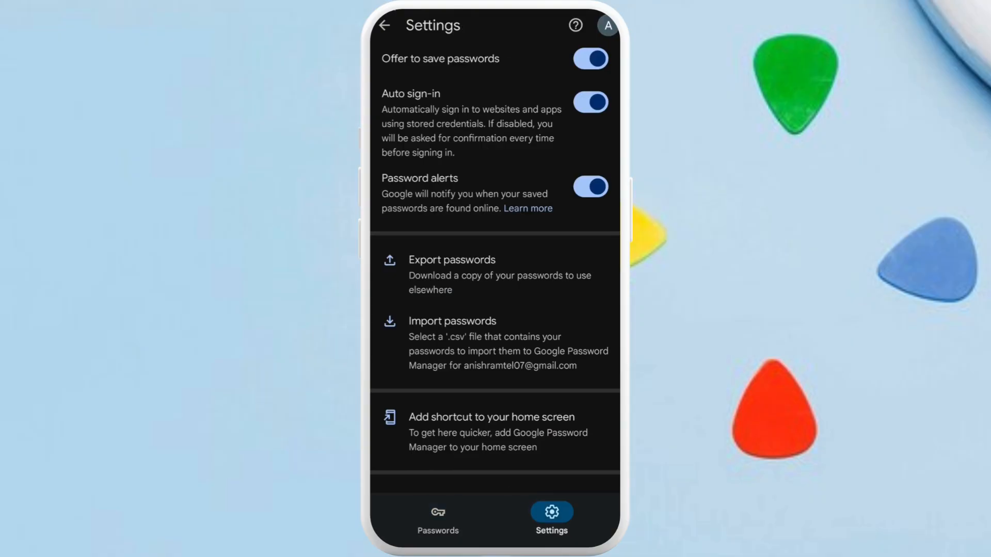
Begin on-device encryption setup and reach the 'Things to consider' screen
{"action": "scroll", "scroll_direction": "down", "scroll_amount": 3}
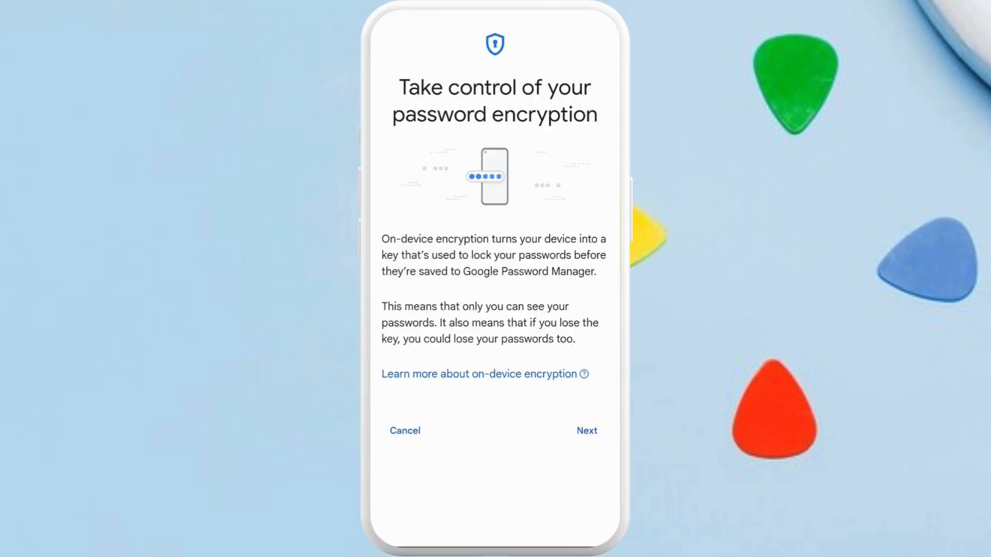
{"action": "left_click", "coordinate": [586, 430]}
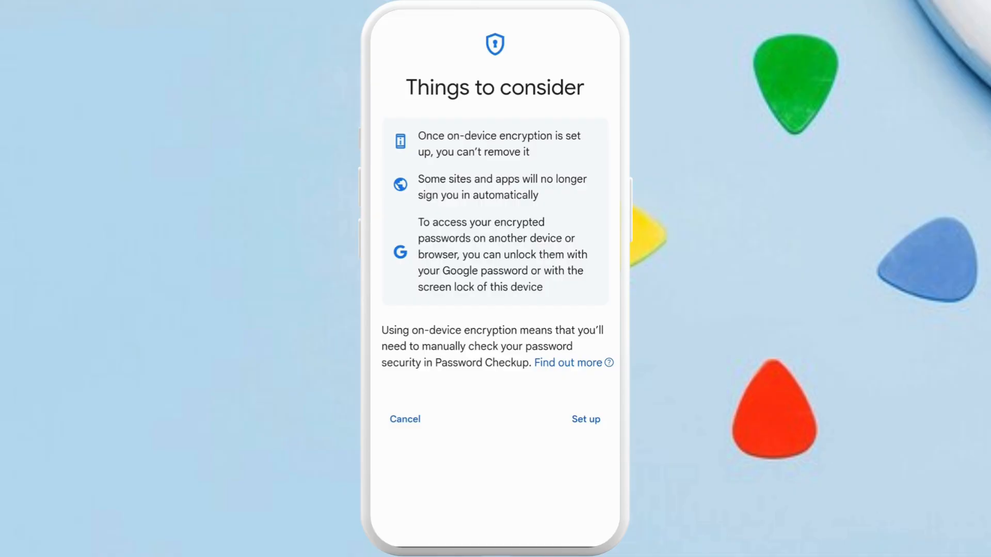
Confirm setup, verify with the screen lock and finish with encryption enabled
{"action": "left_click", "coordinate": [585, 419]}
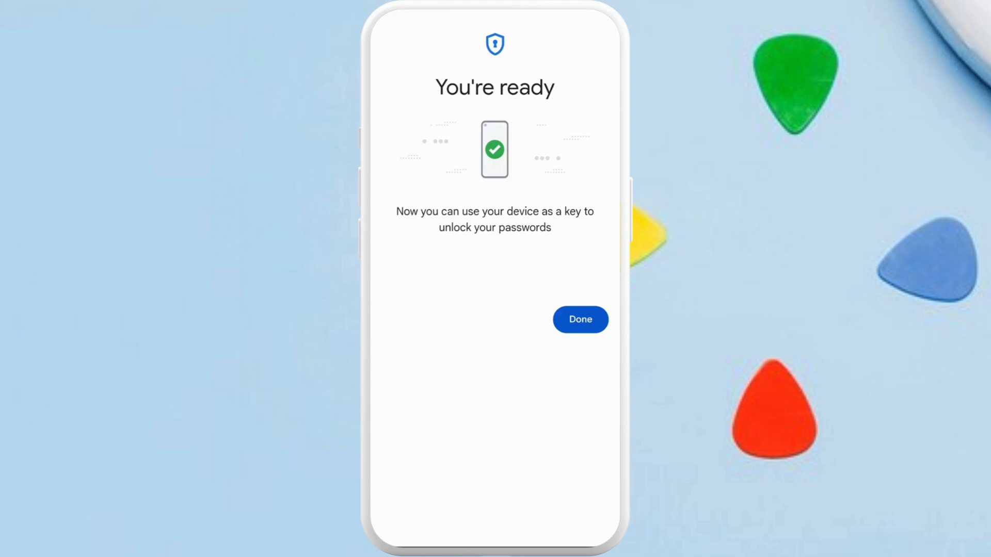
{"action": "left_click", "coordinate": [580, 320]}
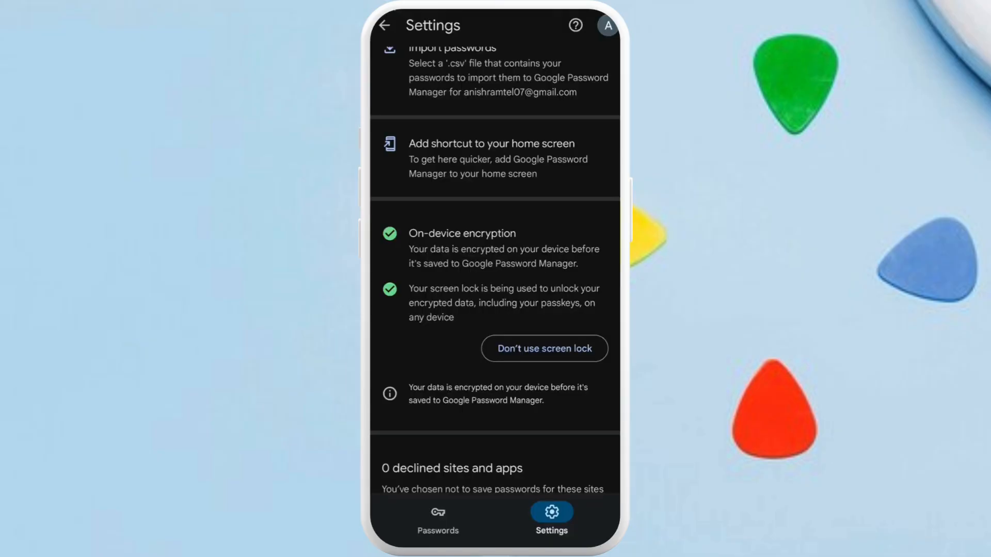